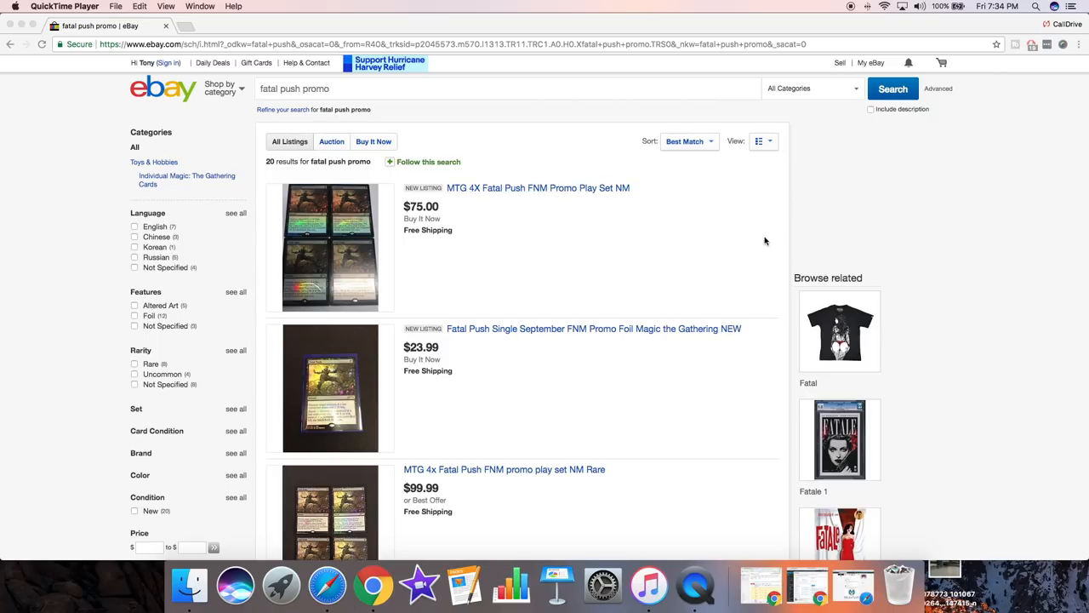
{"action": "scroll", "scroll_direction": "down", "scroll_amount": 3}
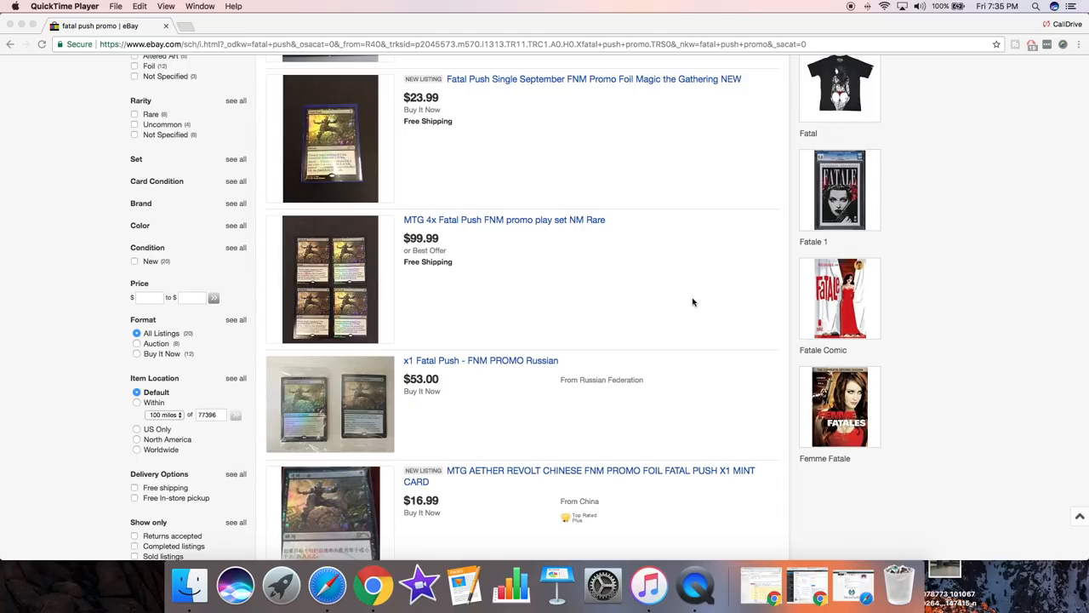
{"action": "scroll", "scroll_direction": "down", "scroll_amount": 3}
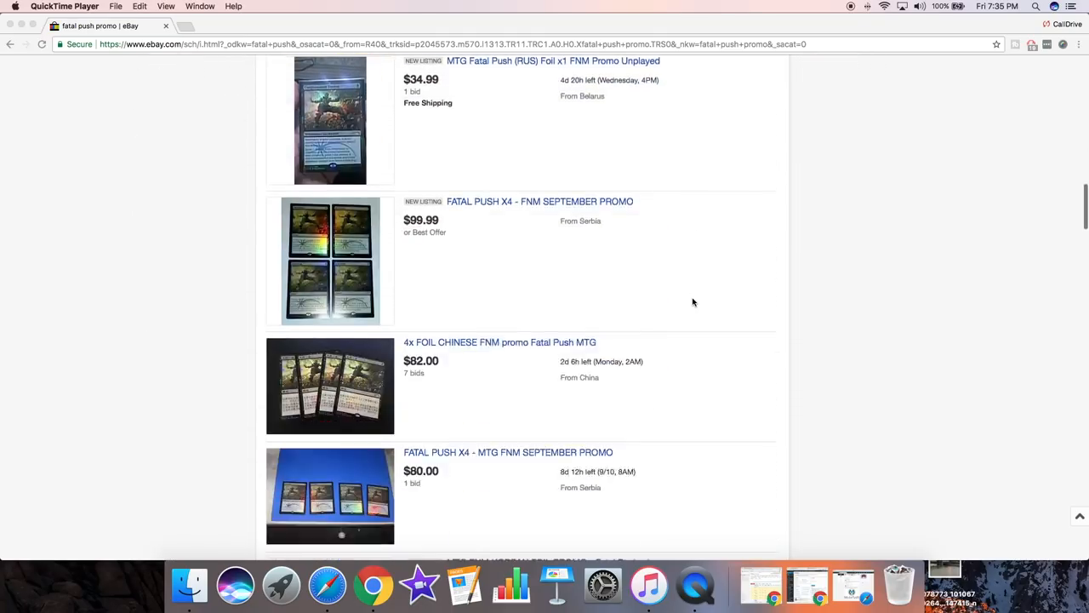
{"action": "scroll", "scroll_direction": "down", "scroll_amount": 3}
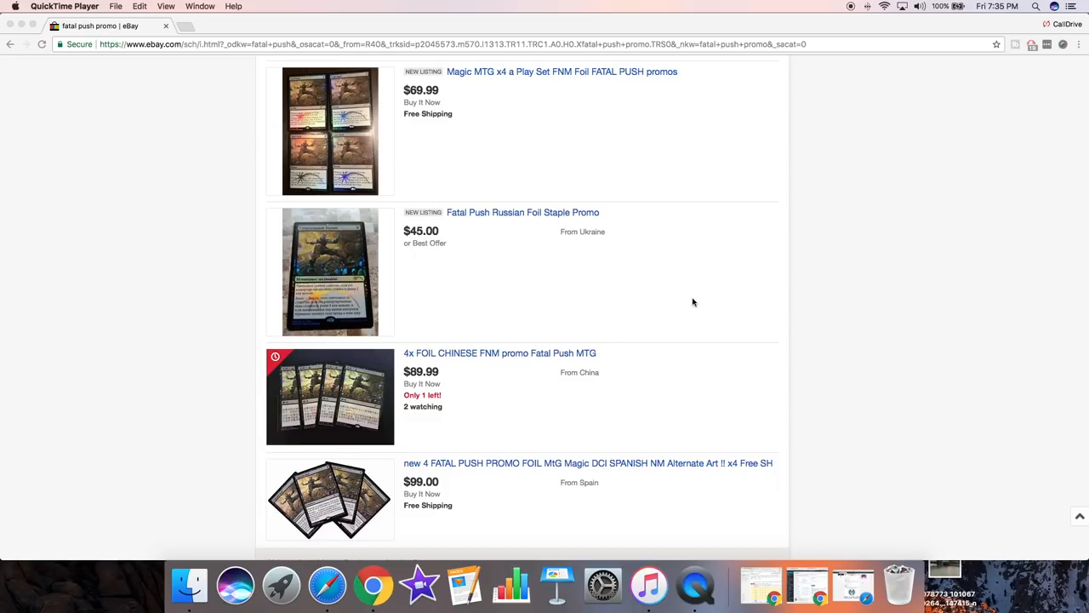
{"action": "scroll", "scroll_direction": "up", "scroll_amount": 3}
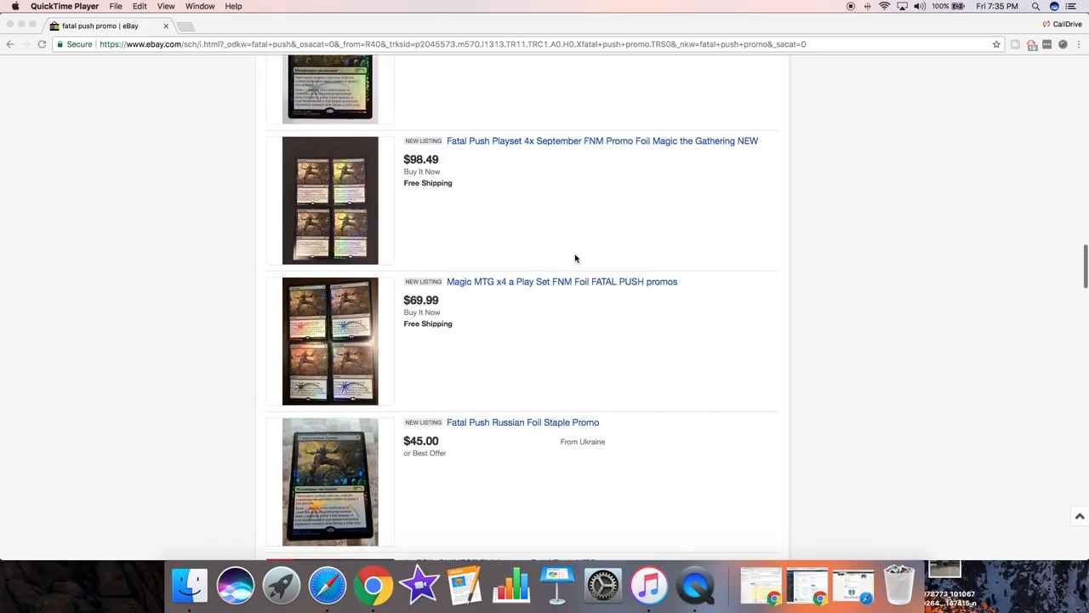
{"action": "scroll", "scroll_direction": "down", "scroll_amount": 3}
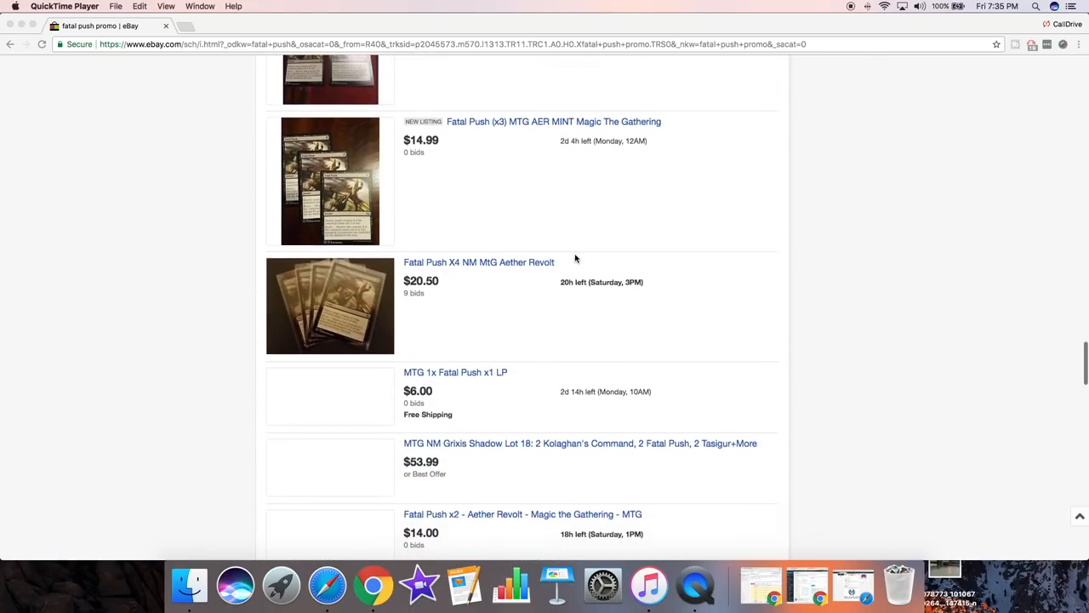
{"action": "scroll", "scroll_direction": "up", "scroll_amount": 3}
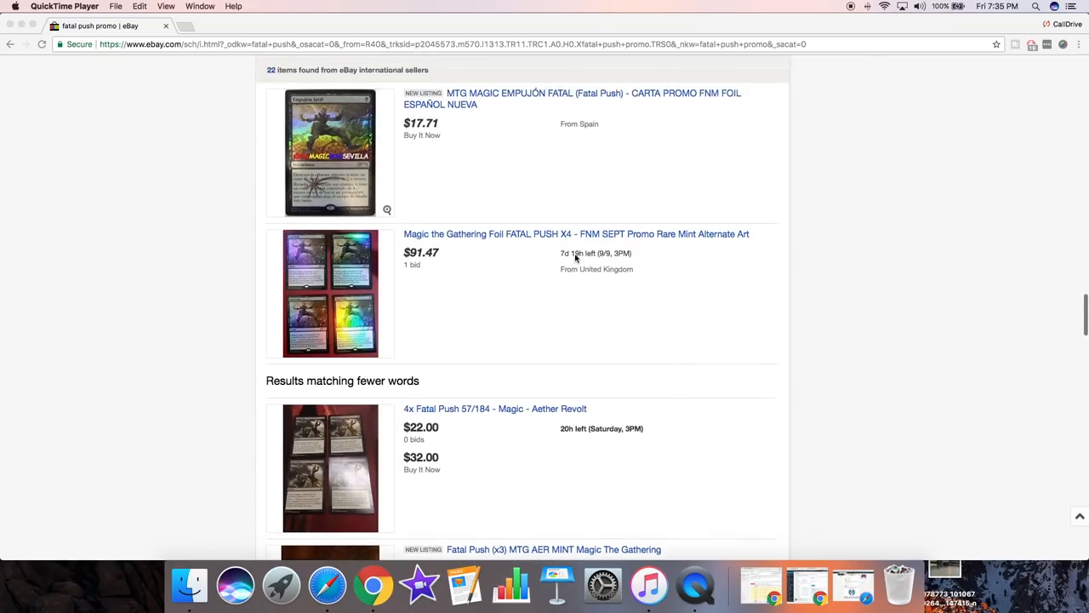
{"action": "scroll", "scroll_direction": "up", "scroll_amount": 3}
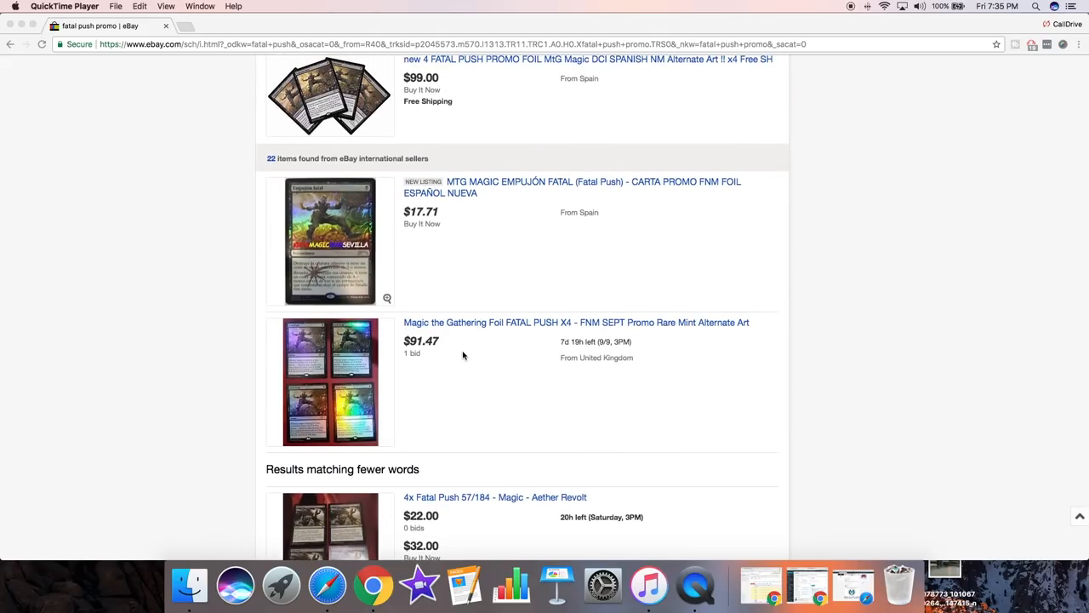
{"action": "mouse_move", "coordinate": [602, 375]}
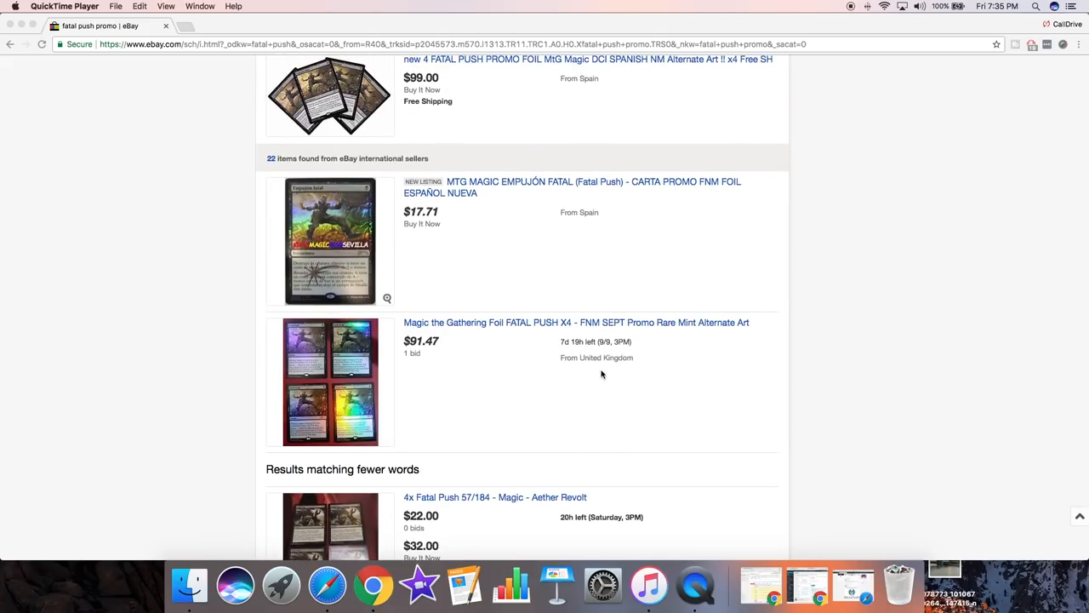
{"action": "scroll", "scroll_direction": "up", "scroll_amount": 3}
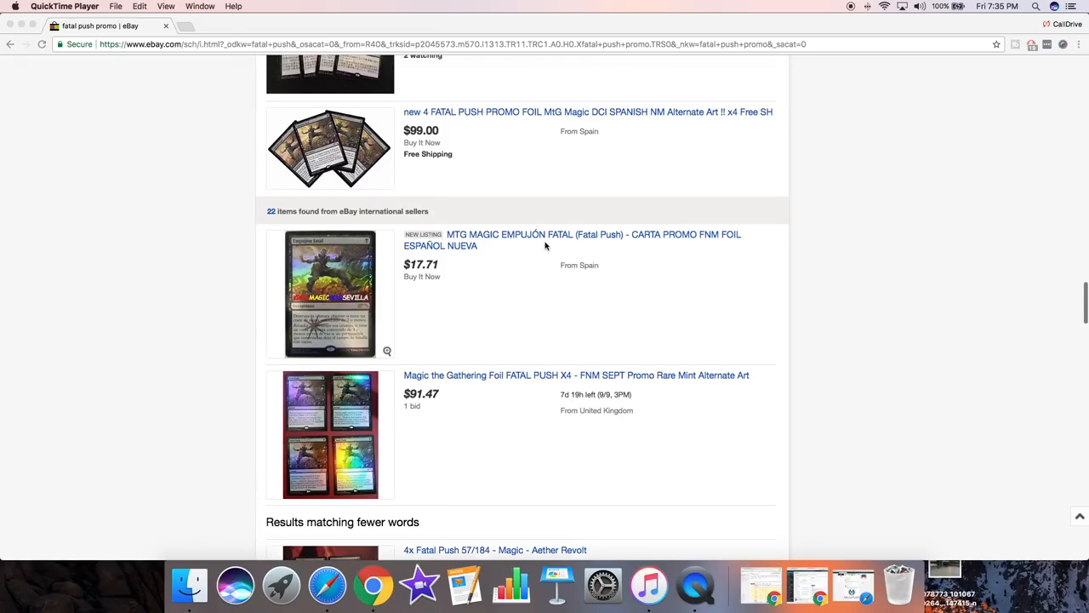
{"action": "scroll", "scroll_direction": "up", "scroll_amount": 3}
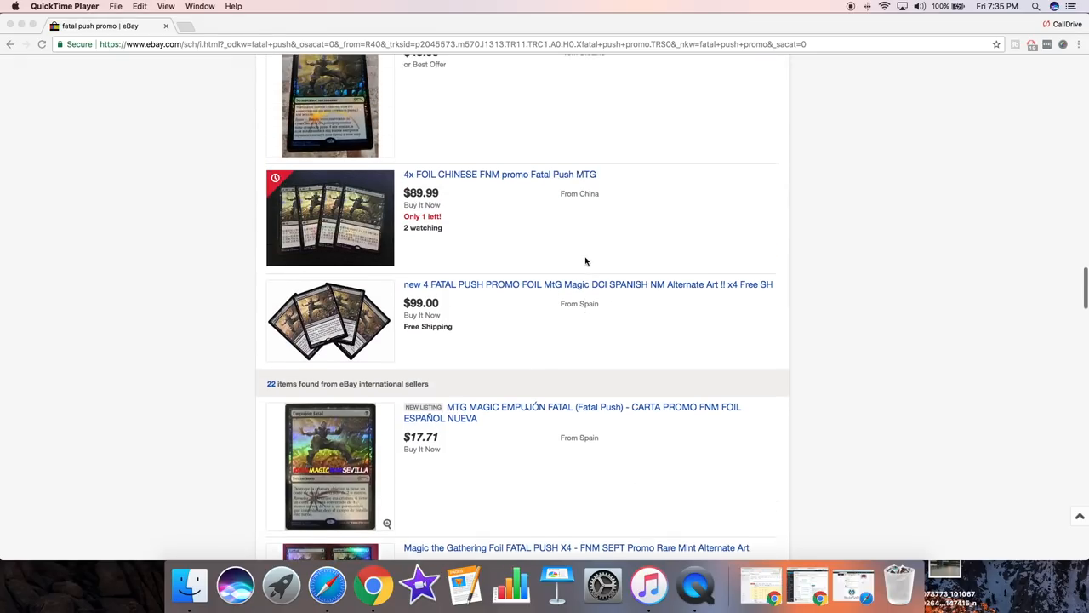
{"action": "scroll", "scroll_direction": "down", "scroll_amount": 3}
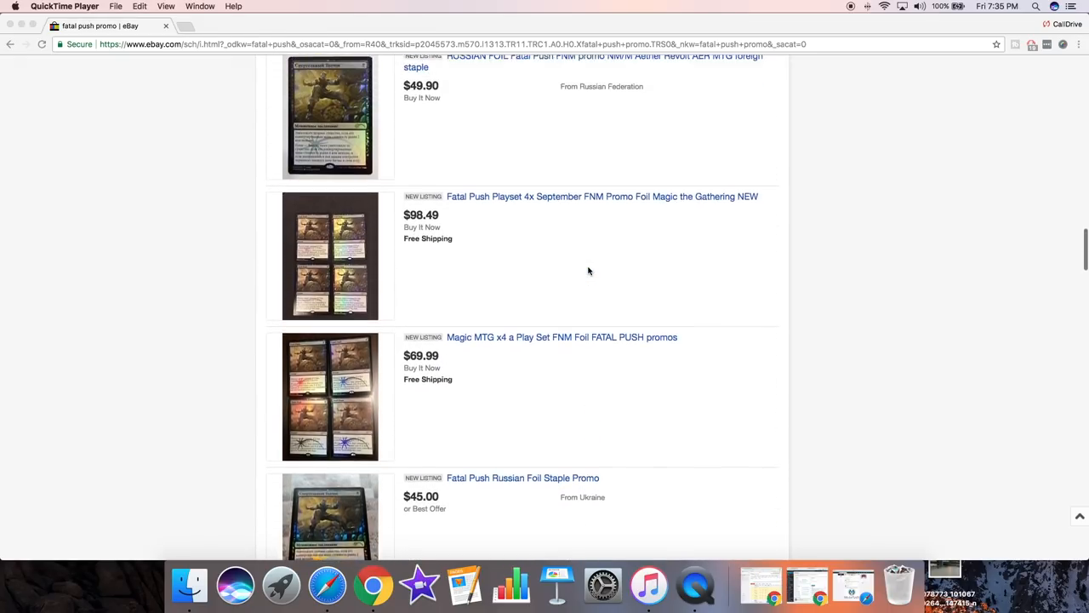
{"action": "scroll", "scroll_direction": "up", "scroll_amount": 3}
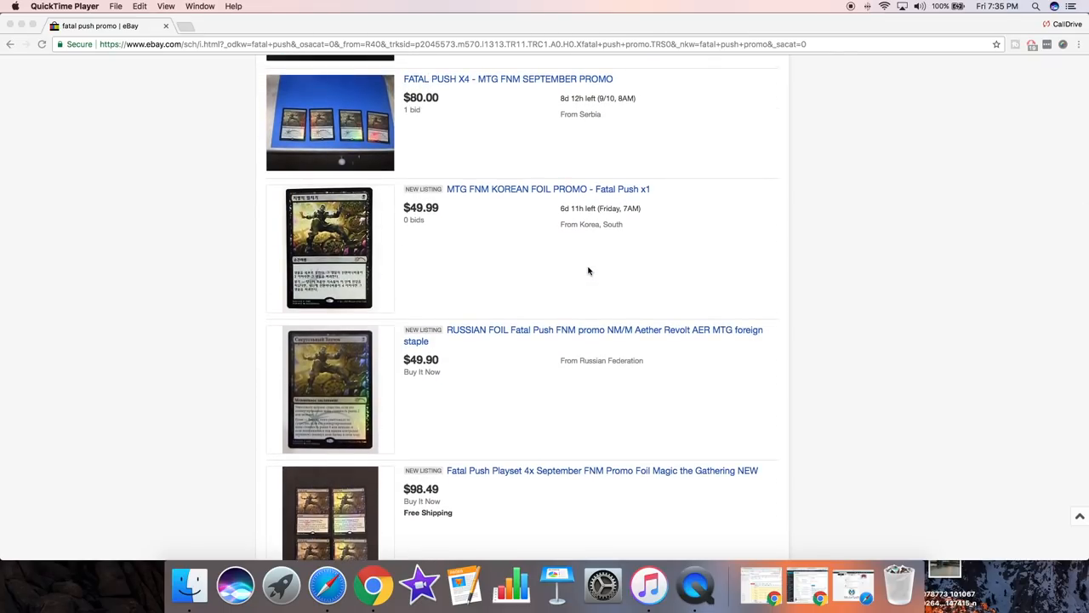
{"action": "scroll", "scroll_direction": "up", "scroll_amount": 3}
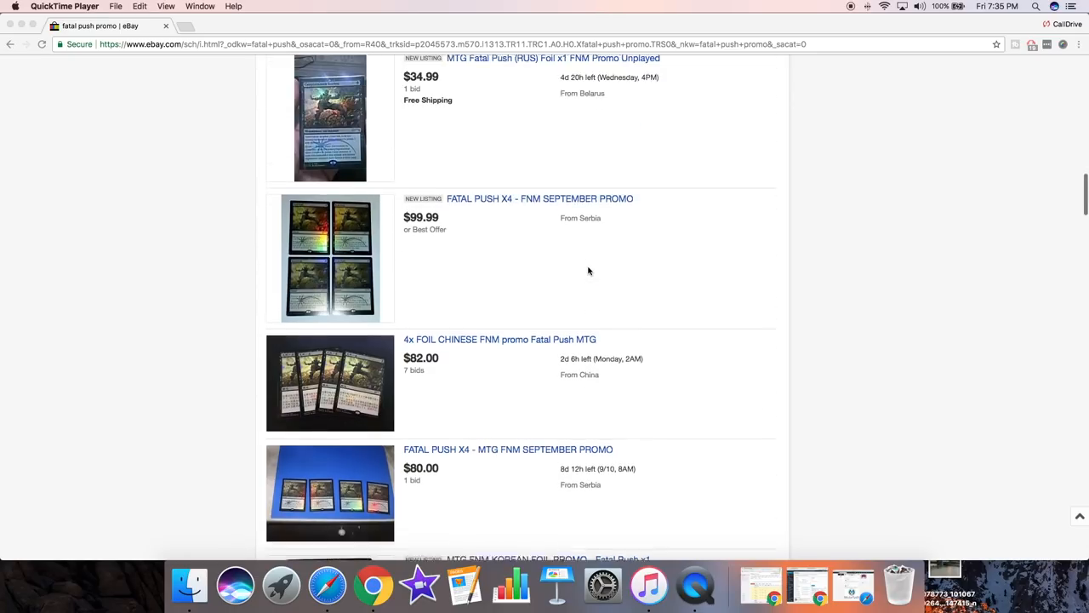
{"action": "scroll", "scroll_direction": "up", "scroll_amount": 3}
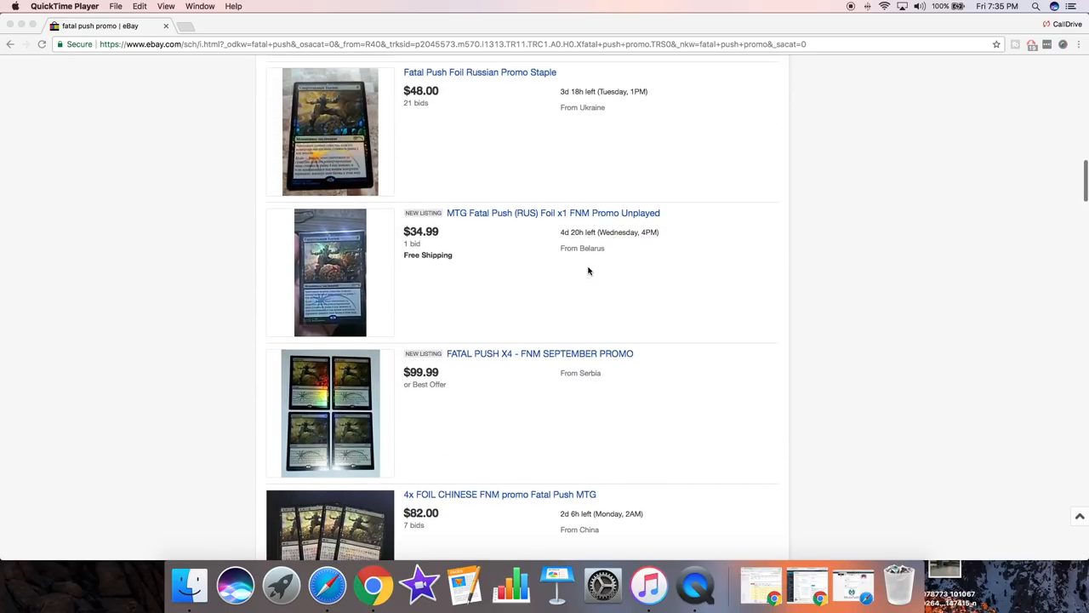
{"action": "scroll", "scroll_direction": "up", "scroll_amount": 3}
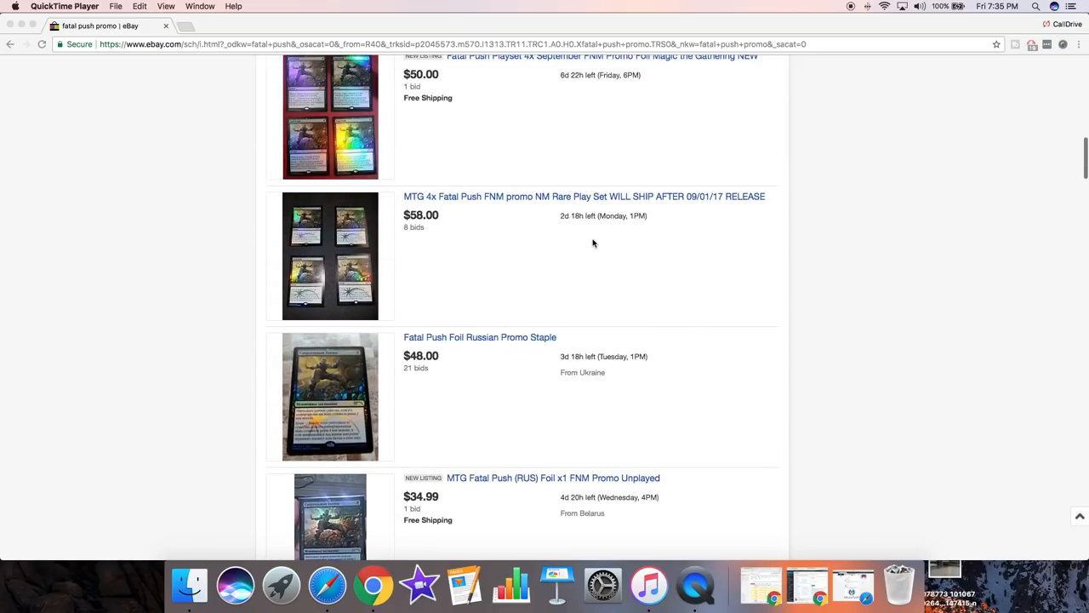
{"action": "scroll", "scroll_direction": "up", "scroll_amount": 3}
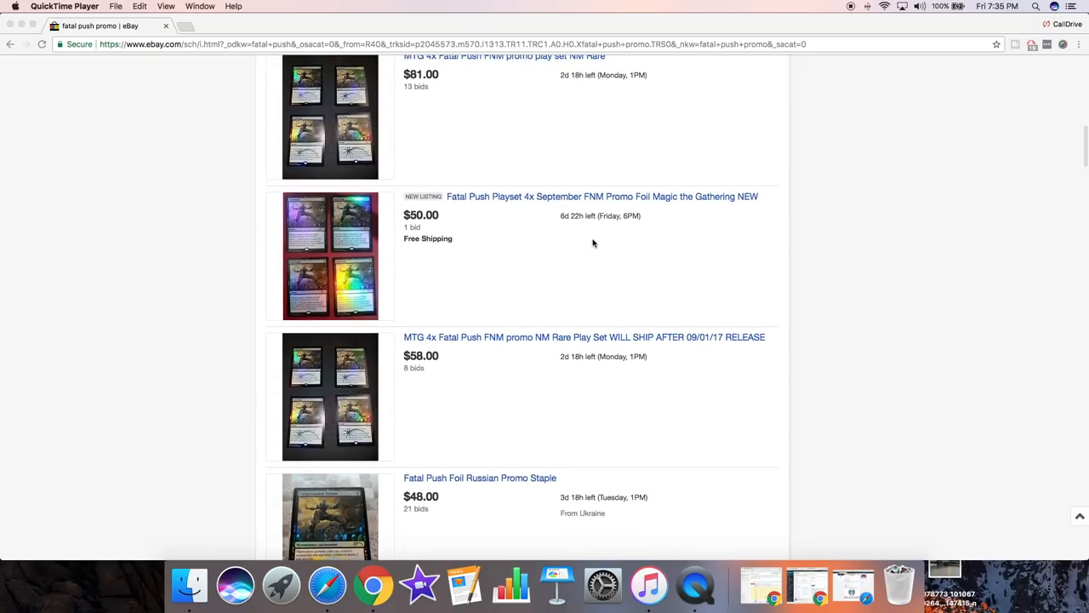
{"action": "scroll", "scroll_direction": "up", "scroll_amount": 3}
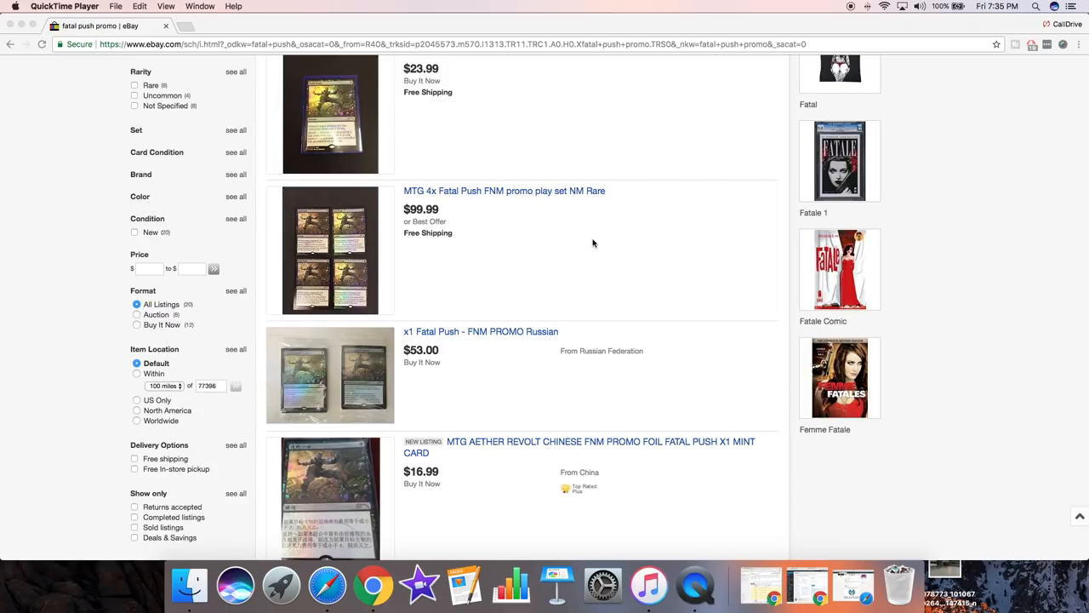
{"action": "scroll", "scroll_direction": "up", "scroll_amount": 3}
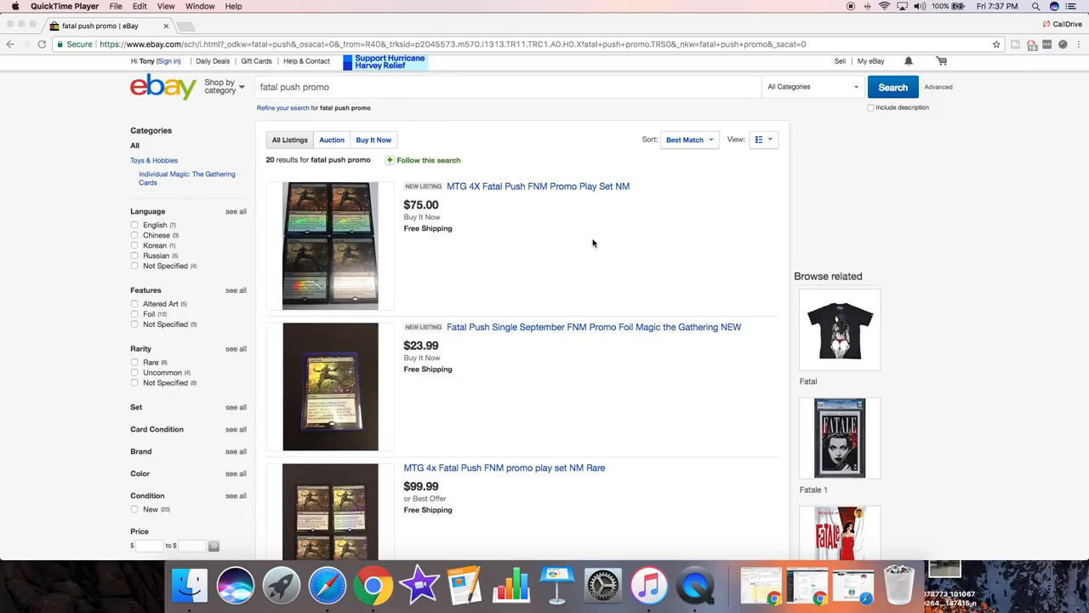
{"action": "mouse_move", "coordinate": [602, 244]}
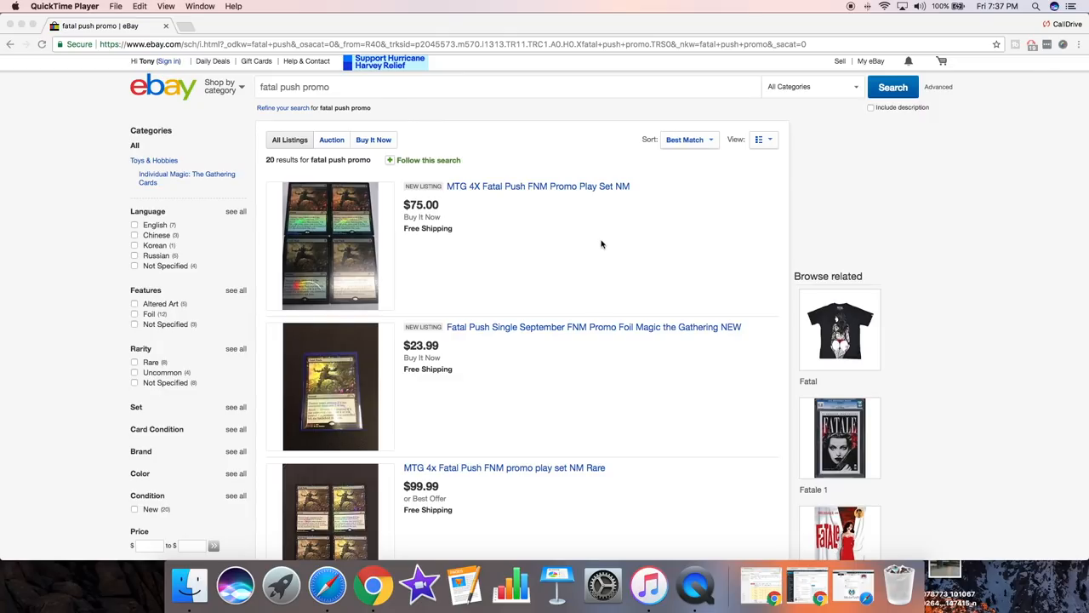
{"action": "mouse_move", "coordinate": [609, 248]}
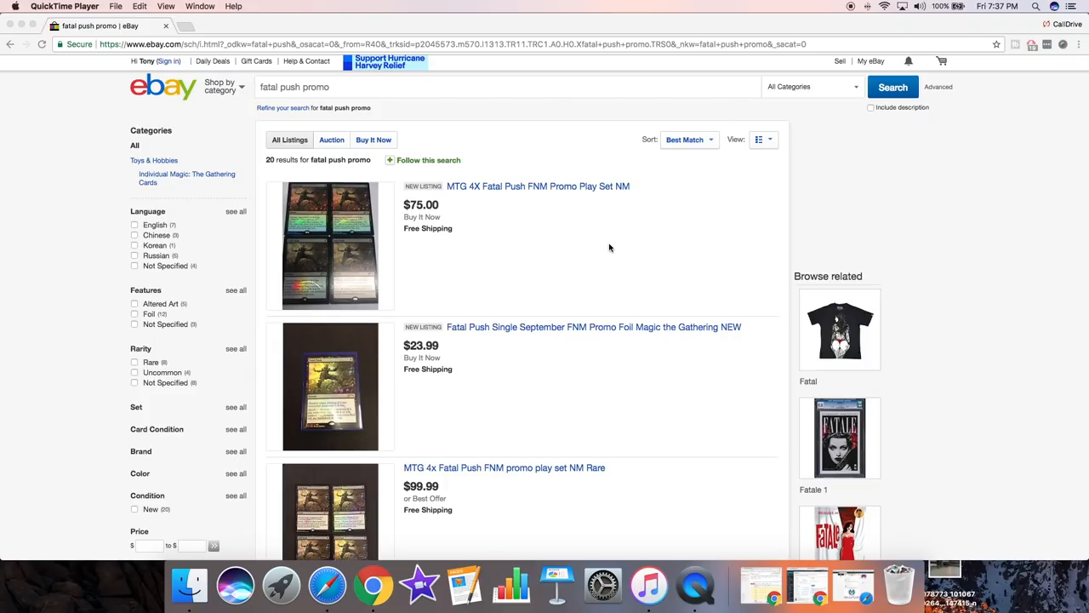
{"action": "left_click", "coordinate": [374, 585]}
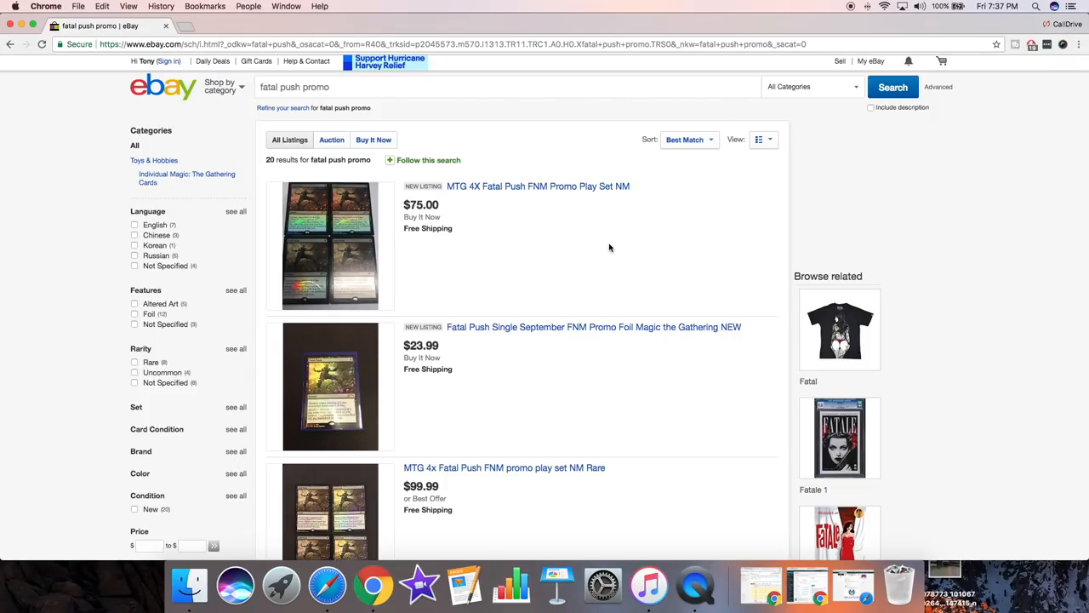